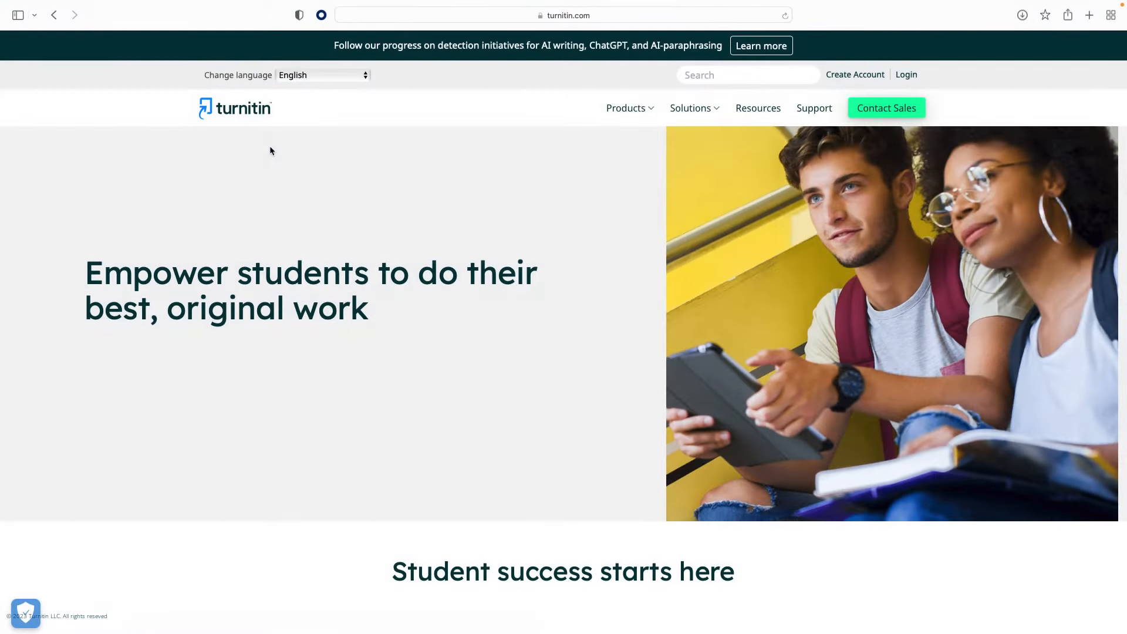
pyautogui.moveTo(437, 138)
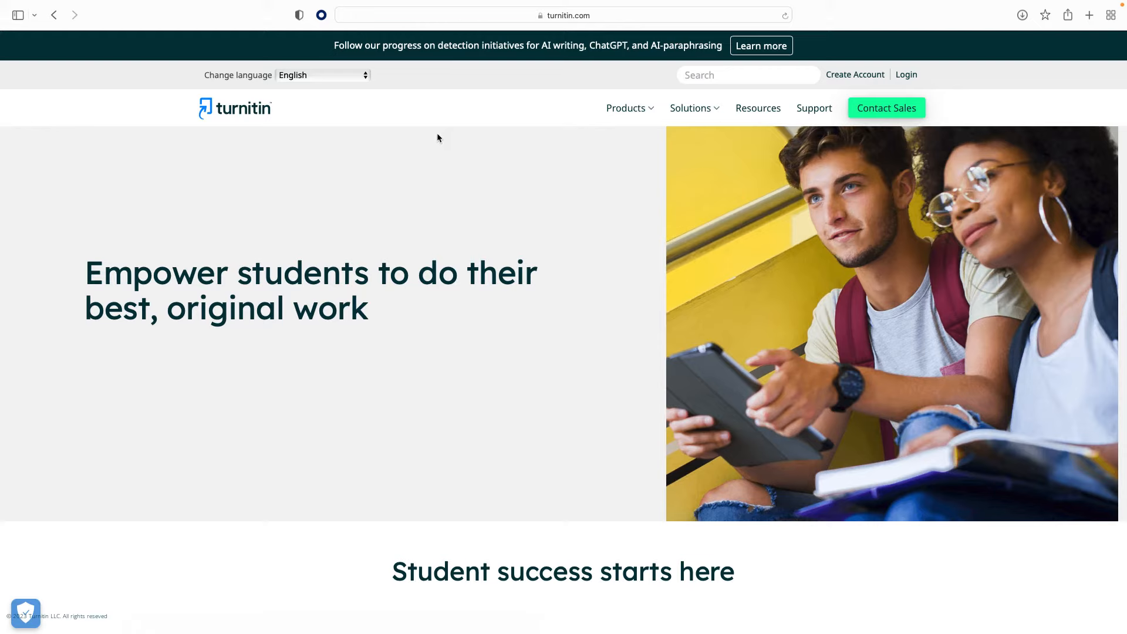
pyautogui.moveTo(919, 75)
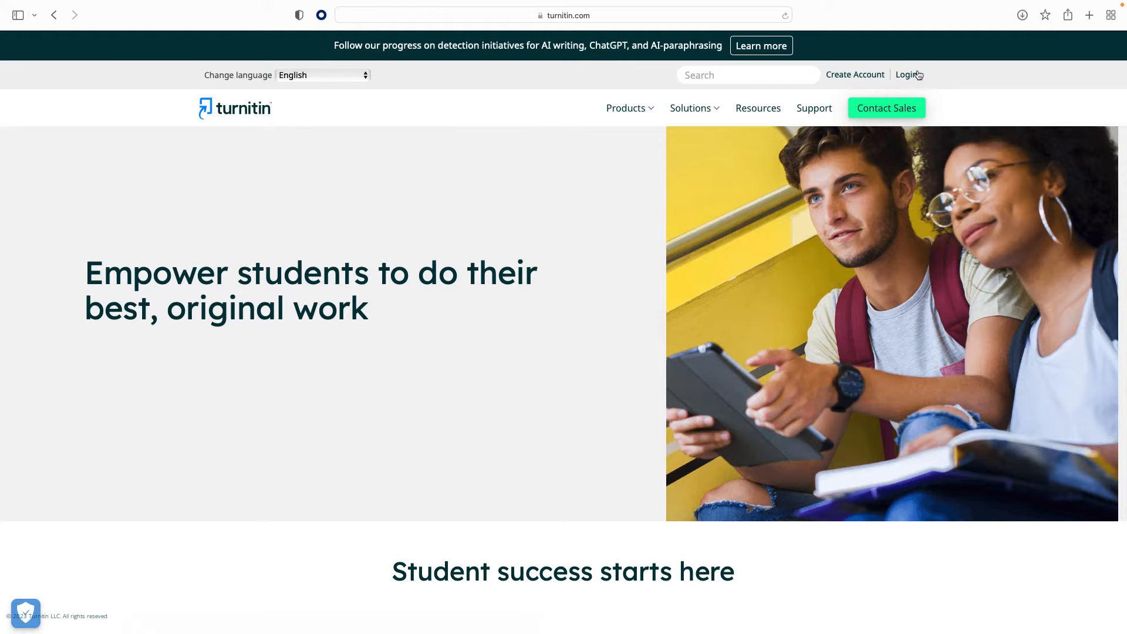
# Step: Go to the Turnitin sign-in page and log in to the student homepage
pyautogui.click(906, 74)
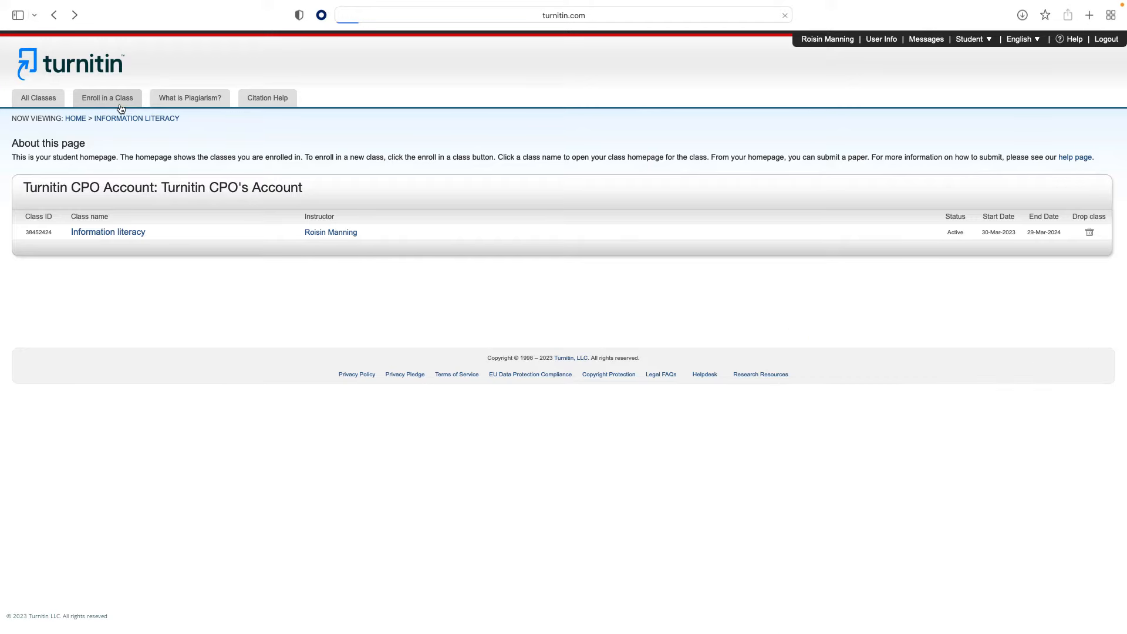
# Step: Submit enrollment for class 38452424 with its enrollment key
pyautogui.write('exampleclassID23')
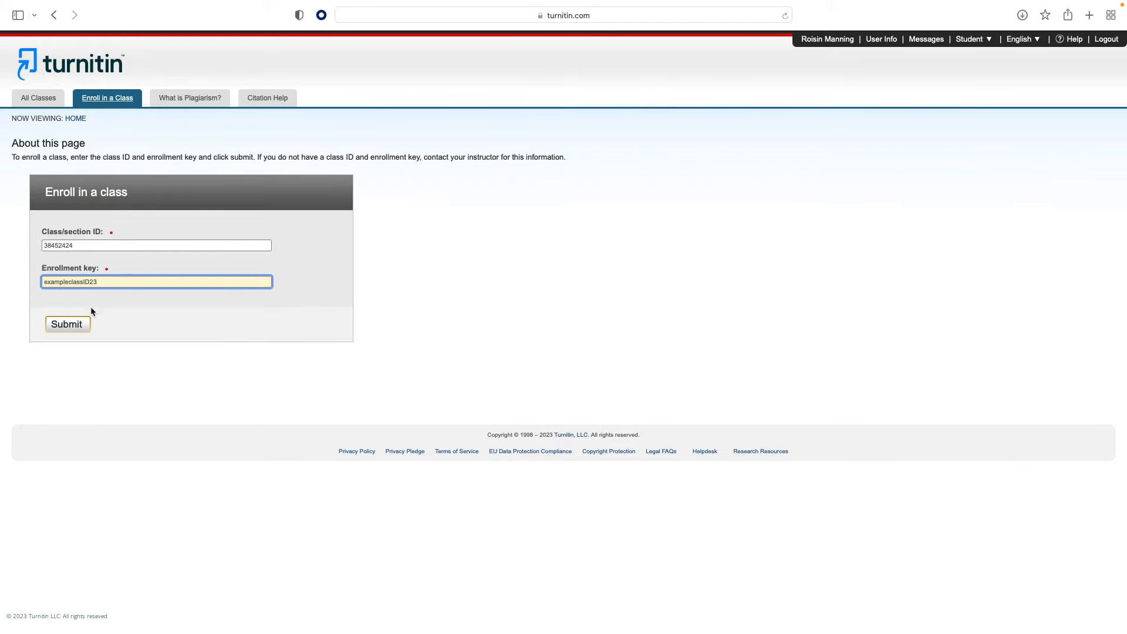
pyautogui.click(67, 324)
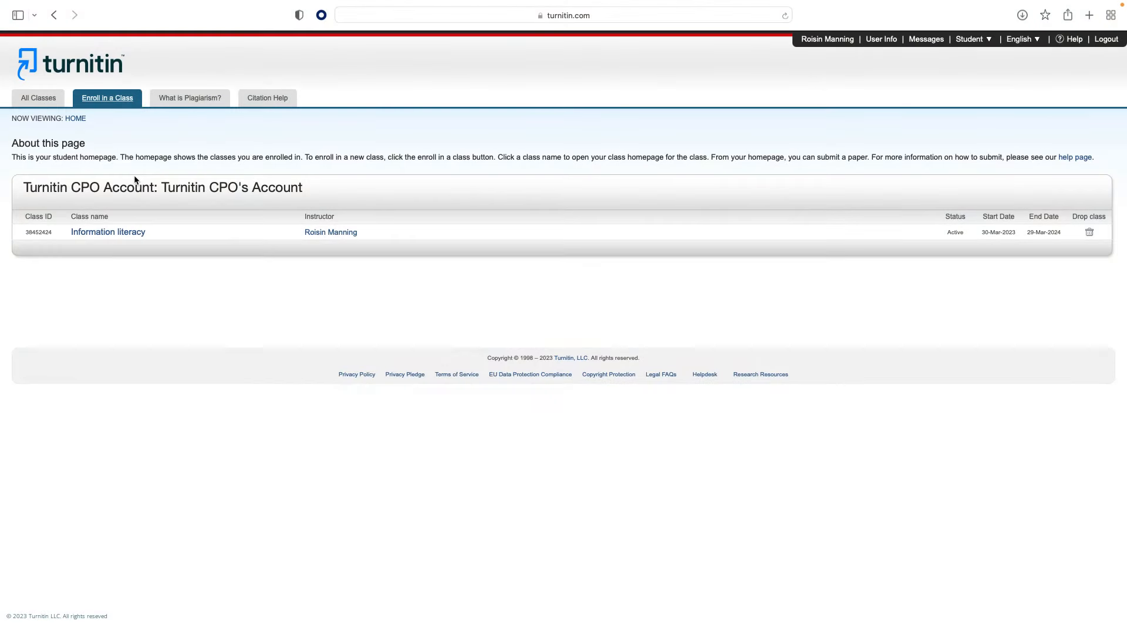
# Step: Open the Information literacy class and view the Evaluating change rubric
pyautogui.click(107, 232)
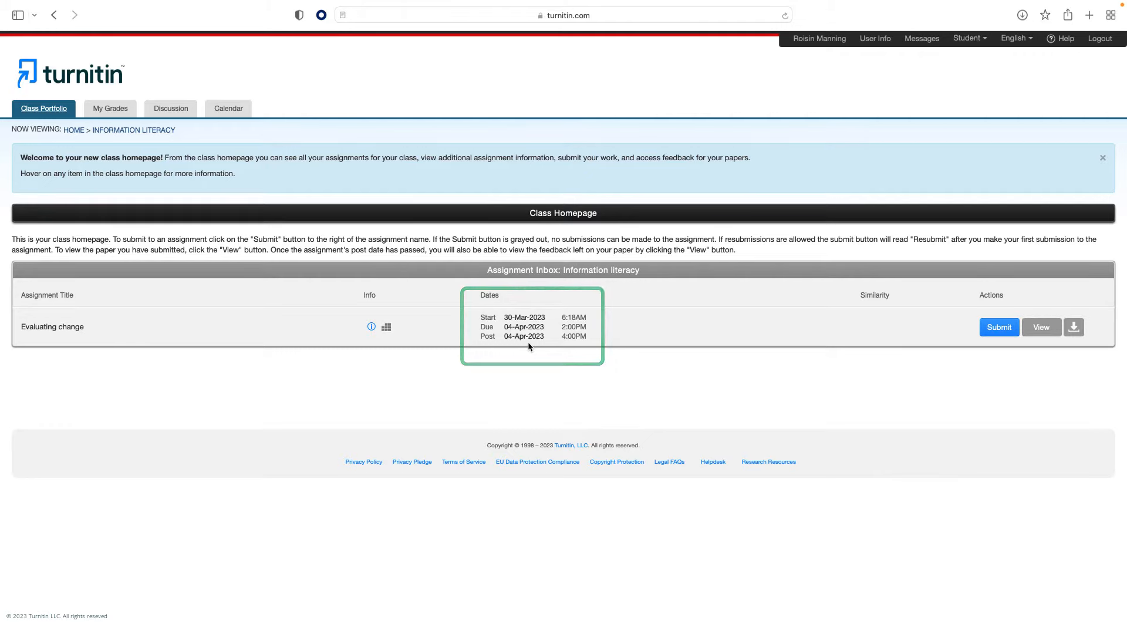
pyautogui.moveTo(387, 327)
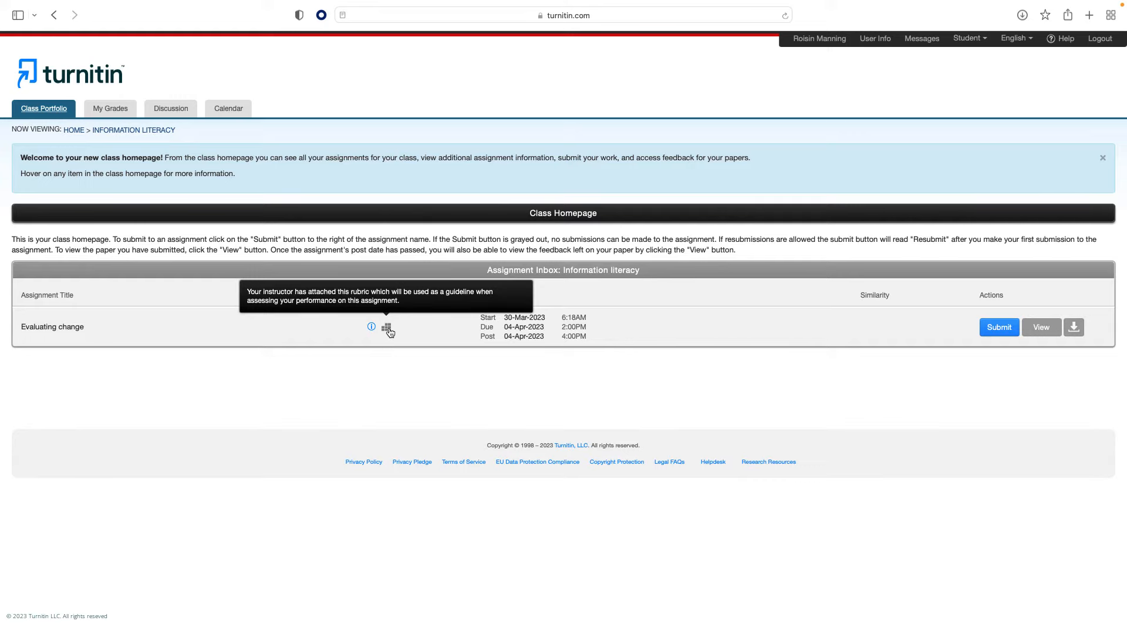
pyautogui.click(388, 328)
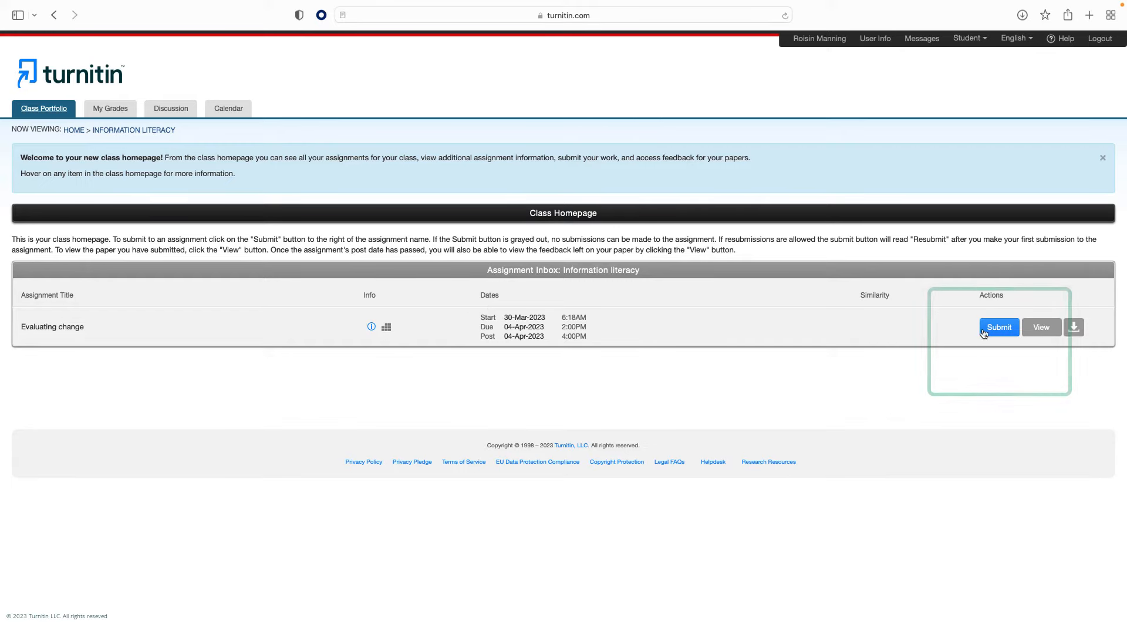
# Step: Start an Evaluating change upload titled 'New evidence changes ideas' and show file requirements
pyautogui.click(998, 327)
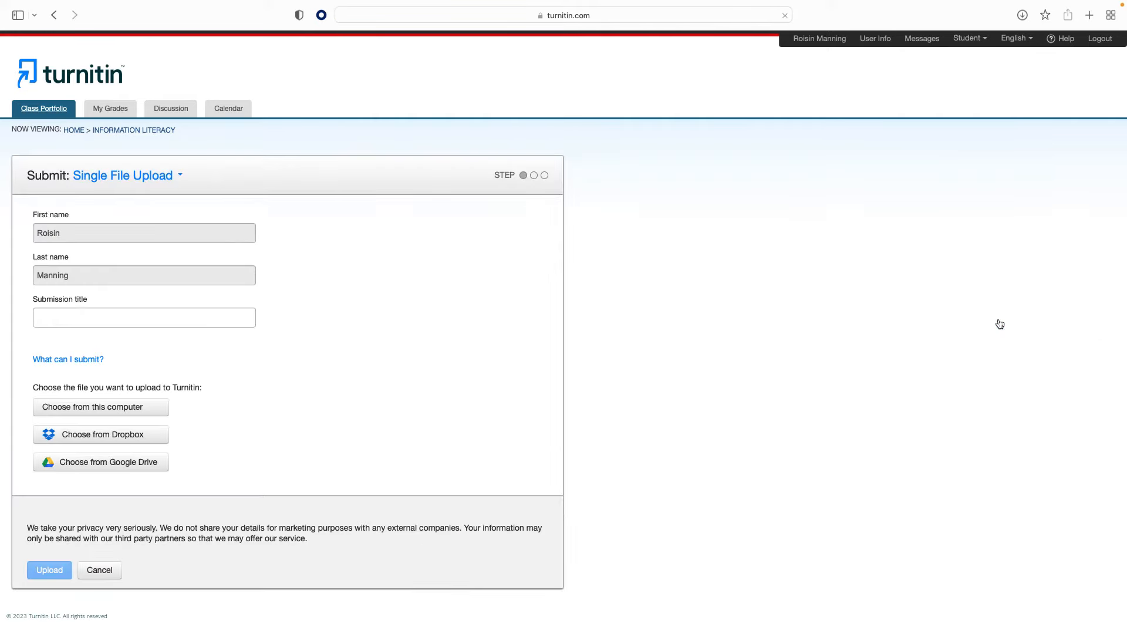
pyautogui.write('New ed')
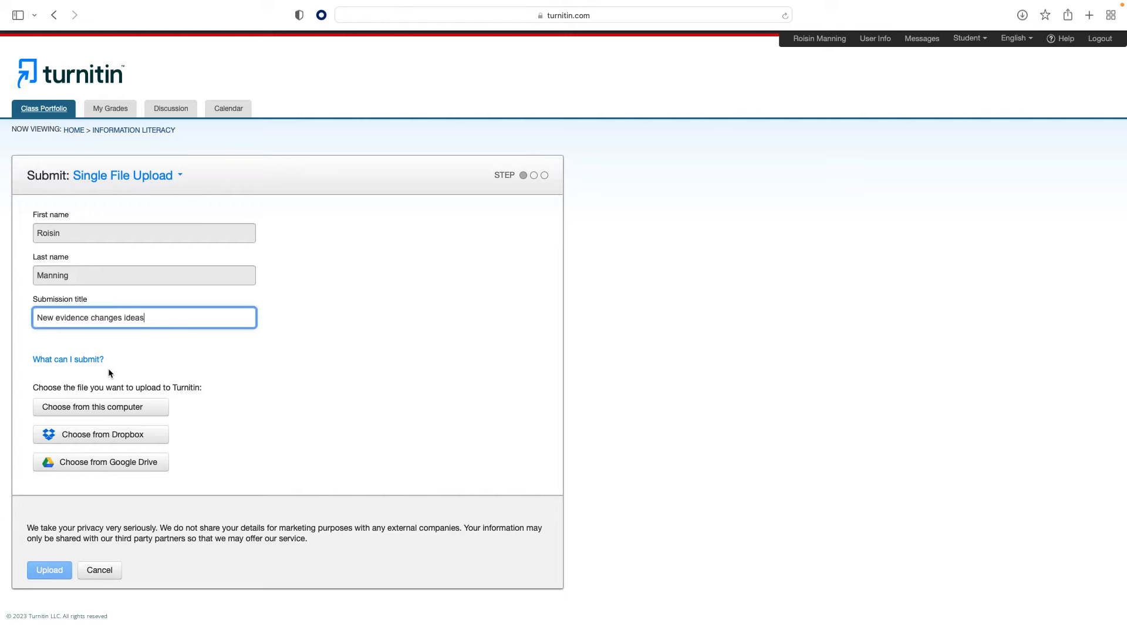
pyautogui.click(68, 359)
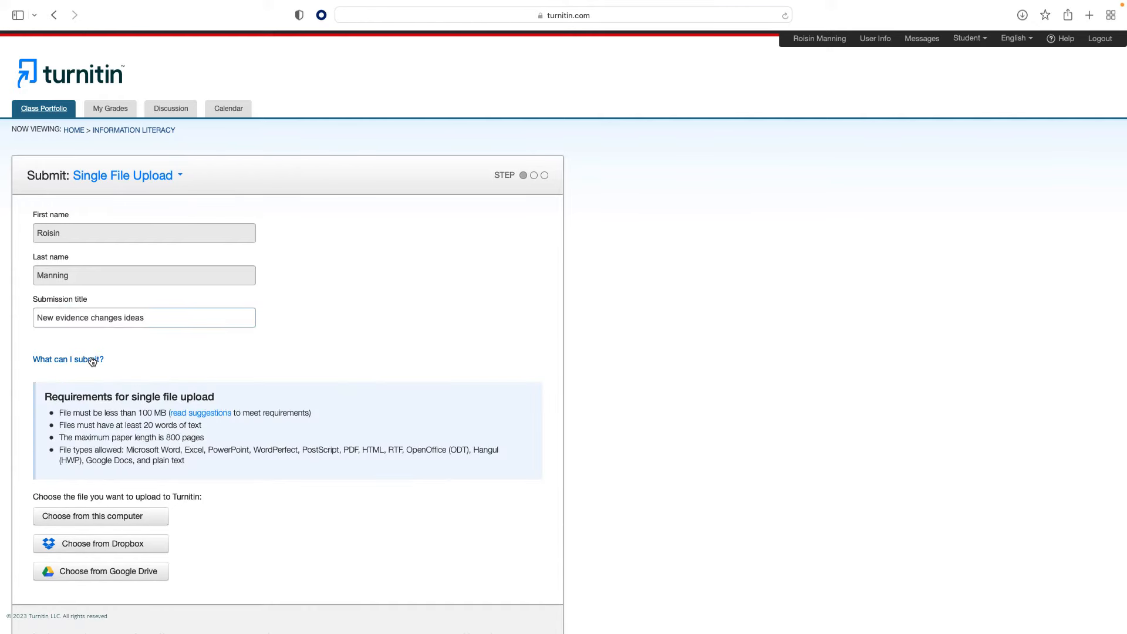